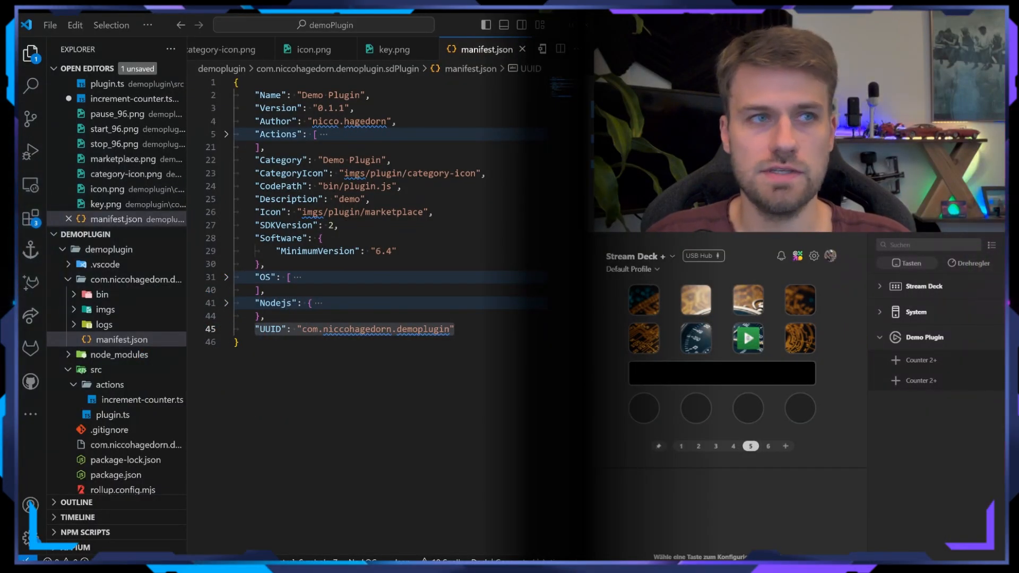
pyautogui.moveTo(124, 340)
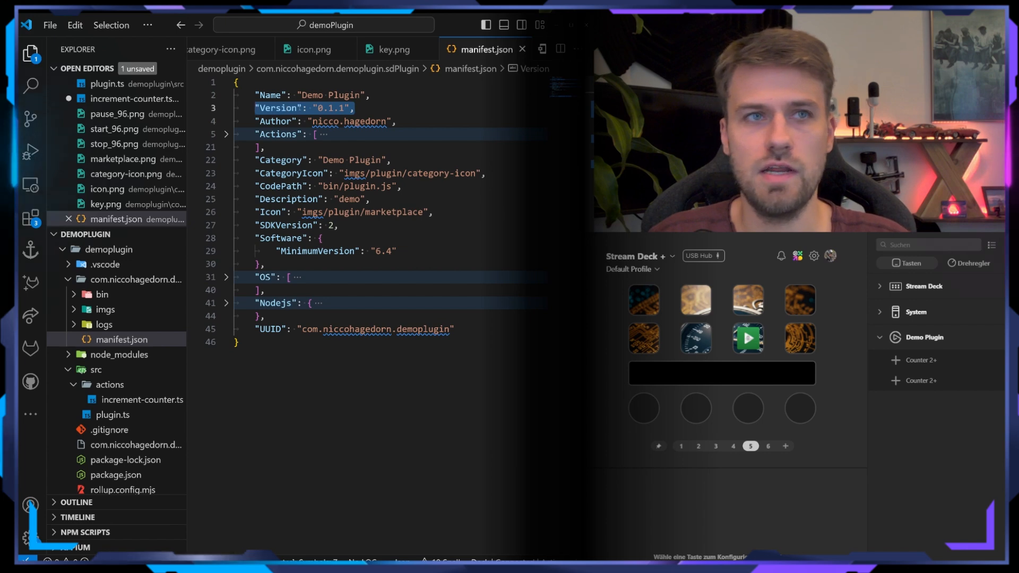
# - Replace the manifest Category value "Demo Plugin" with "My Plugin"
pyautogui.doubleClick(347, 122)
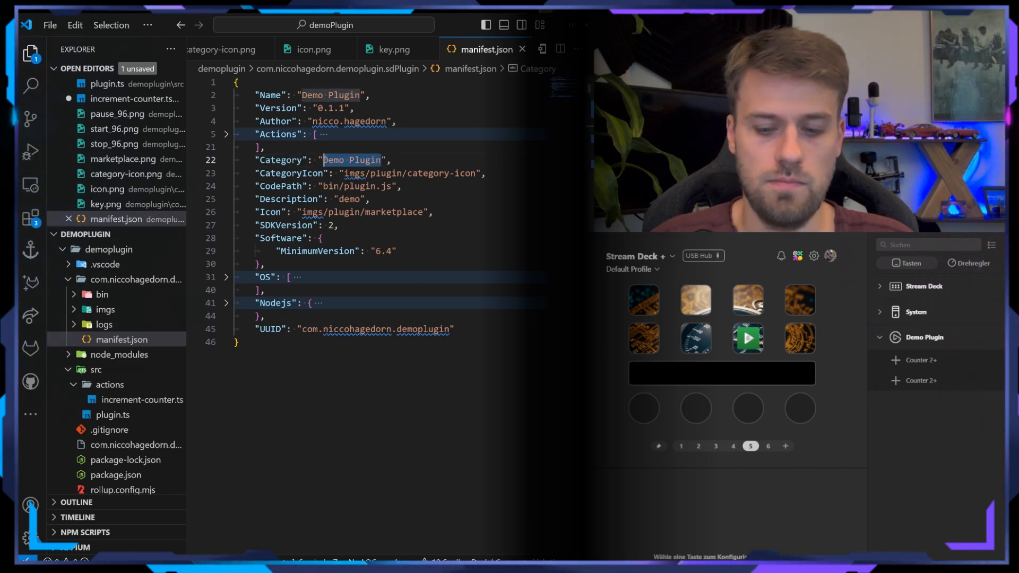
pyautogui.write('My Plugin')
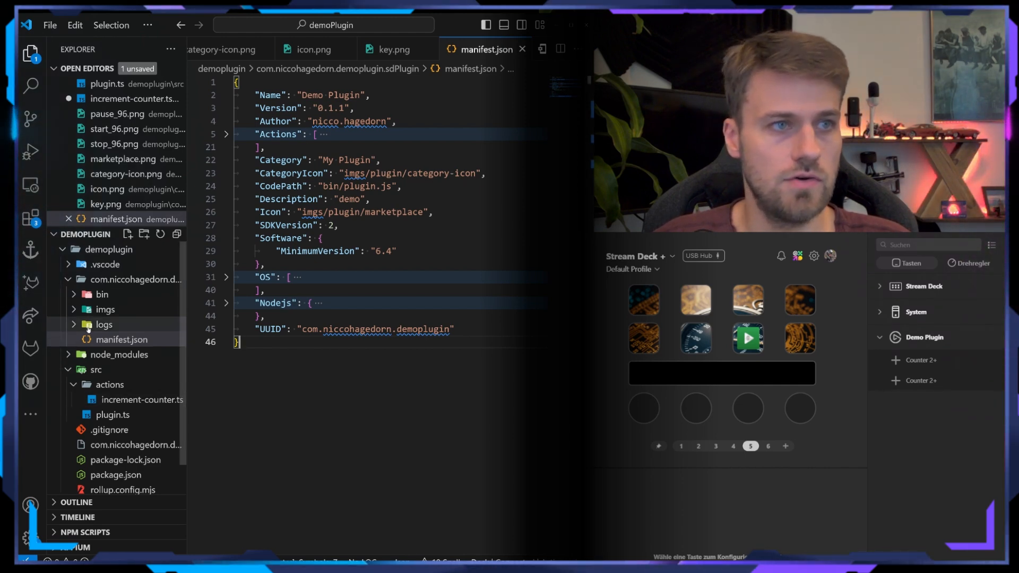
# - Change the CategoryIcon path from category-icon to imgs/plugin/marketplace and save the manifest
pyautogui.click(102, 310)
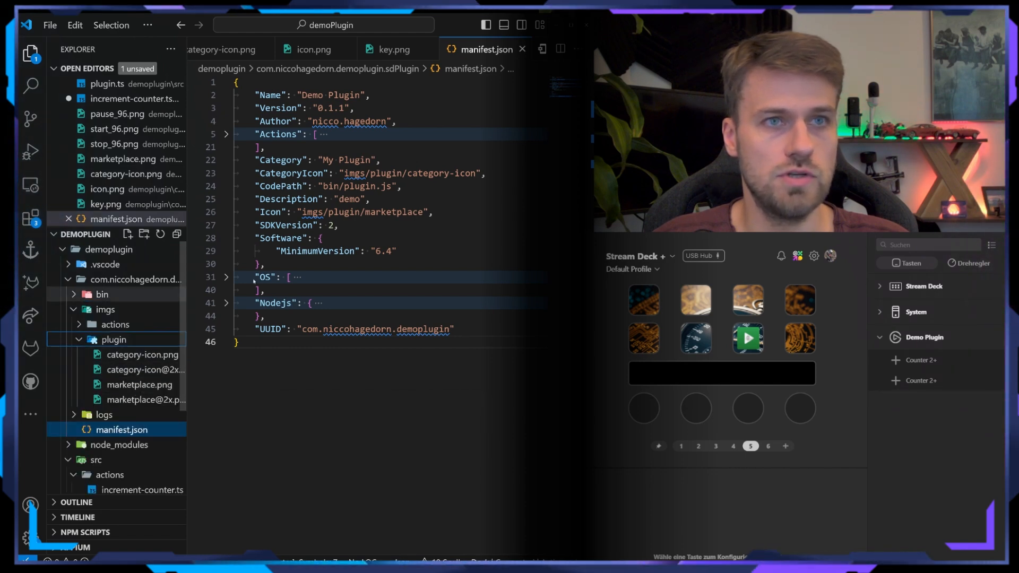
pyautogui.doubleClick(443, 173)
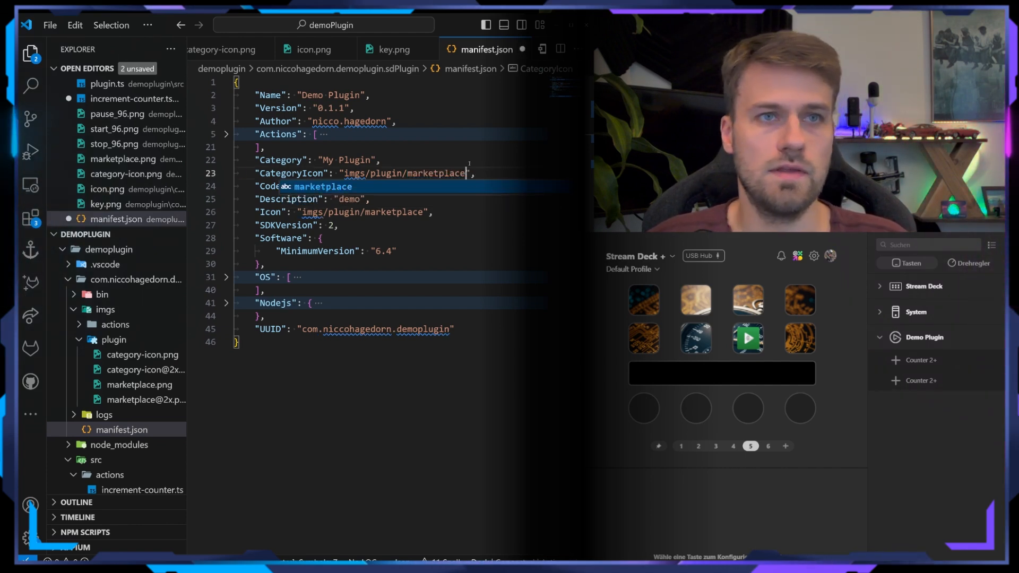
pyautogui.press('ctrl+s')
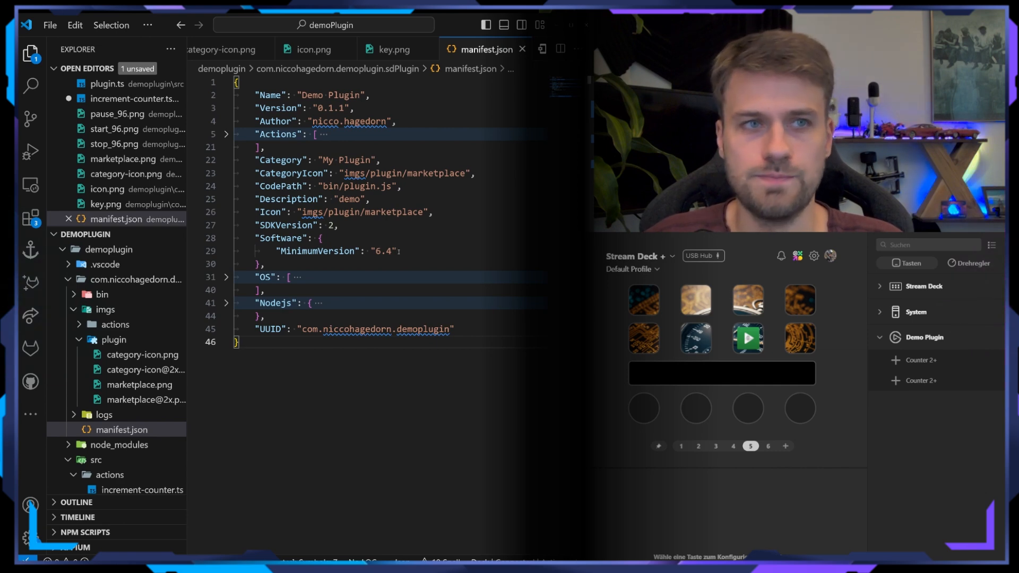
# - Unfold the OS entries (mac 12.0, windows 10) and the Nodejs settings (version 20, debug)
pyautogui.click(226, 277)
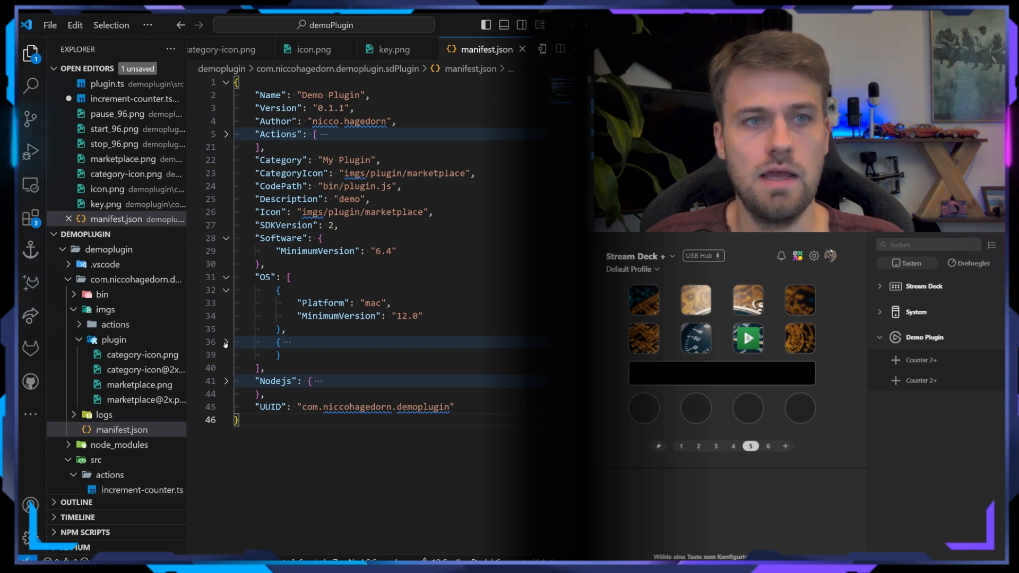
pyautogui.click(226, 342)
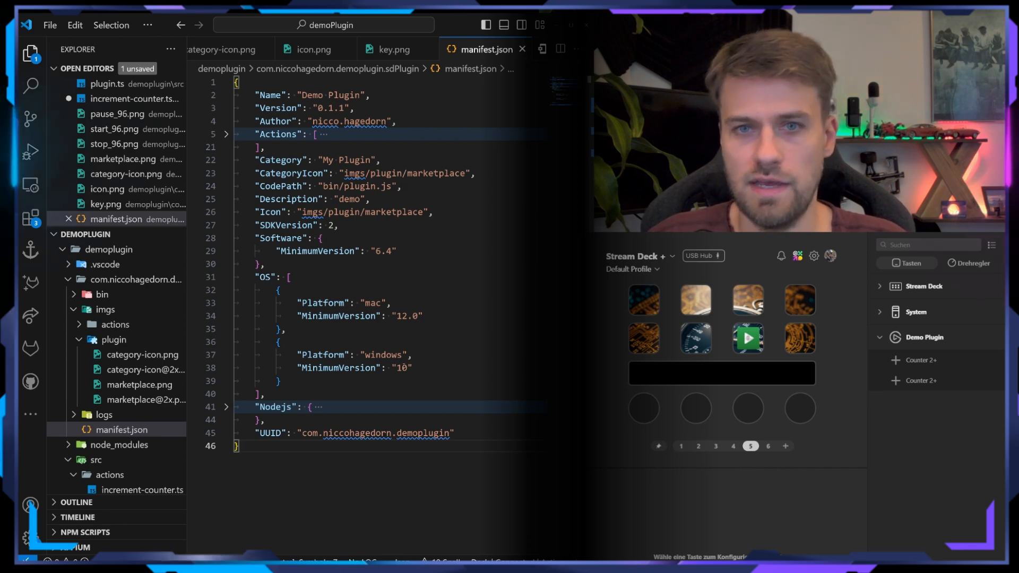
pyautogui.click(226, 407)
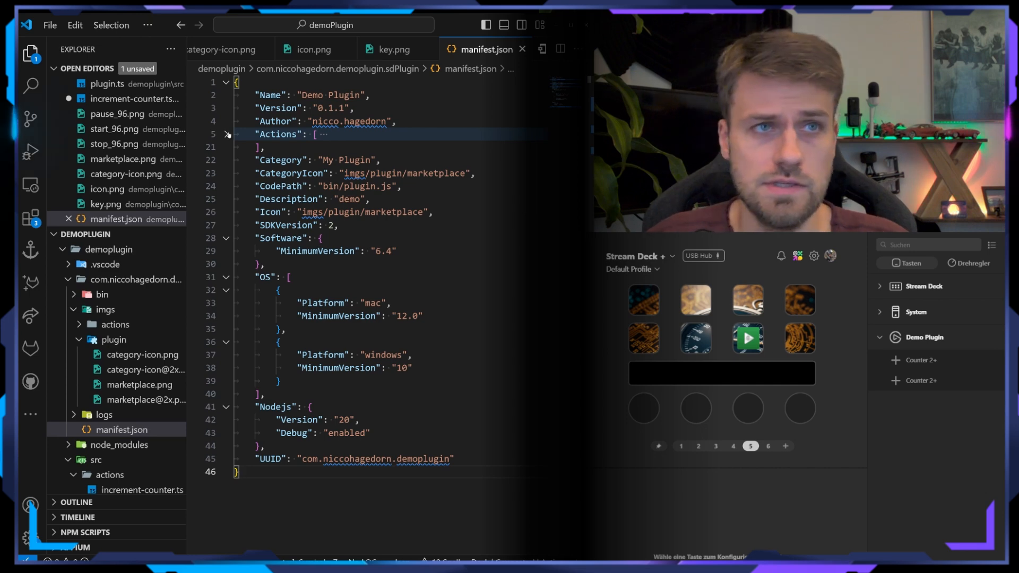
# - Rename the first action to "Counter2" and add "Encoder" after "Keypad" in its Controllers
pyautogui.click(228, 134)
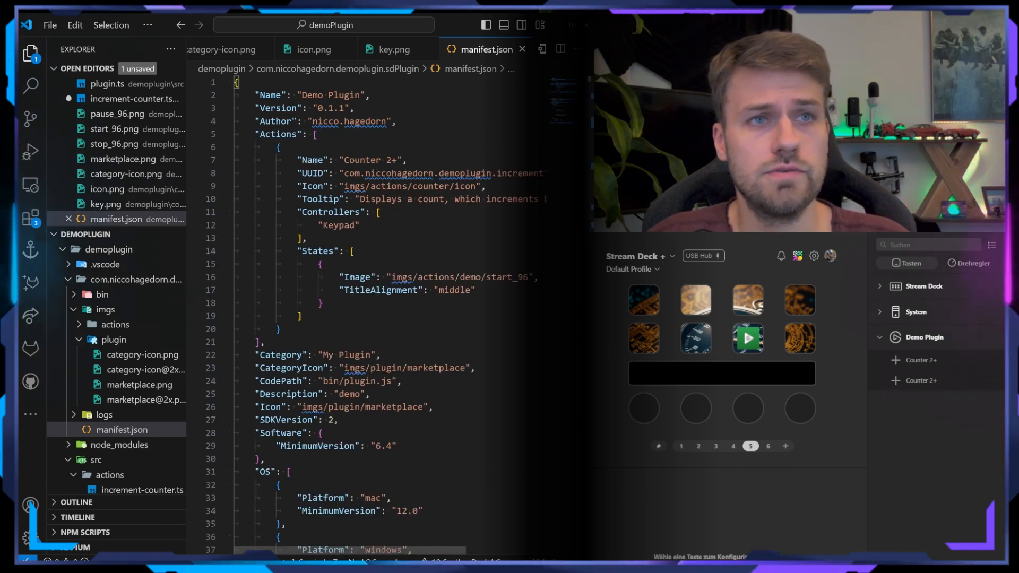
pyautogui.click(400, 160)
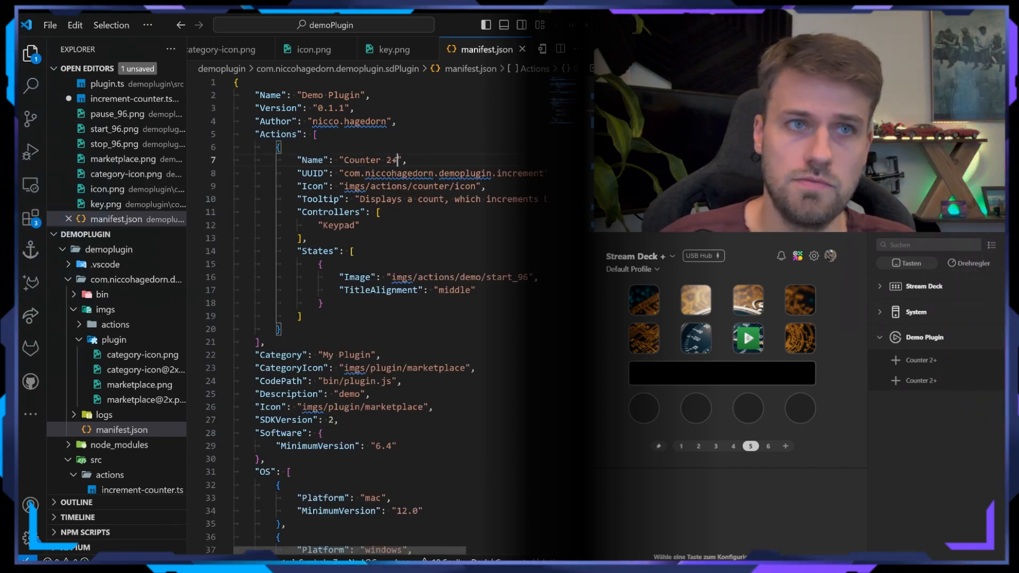
pyautogui.press('Backspace')
pyautogui.write(',')
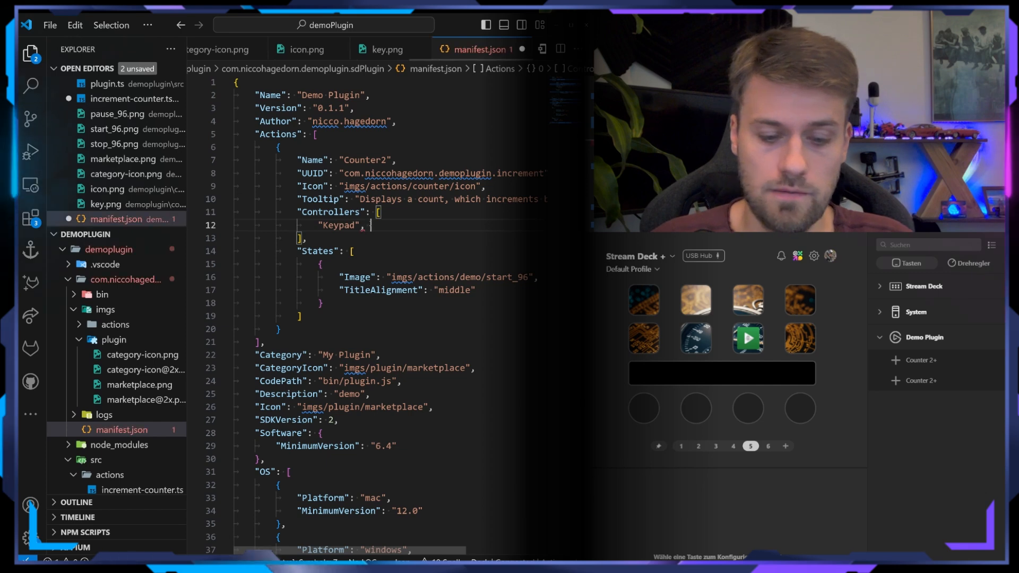
pyautogui.write('"Encoder"')
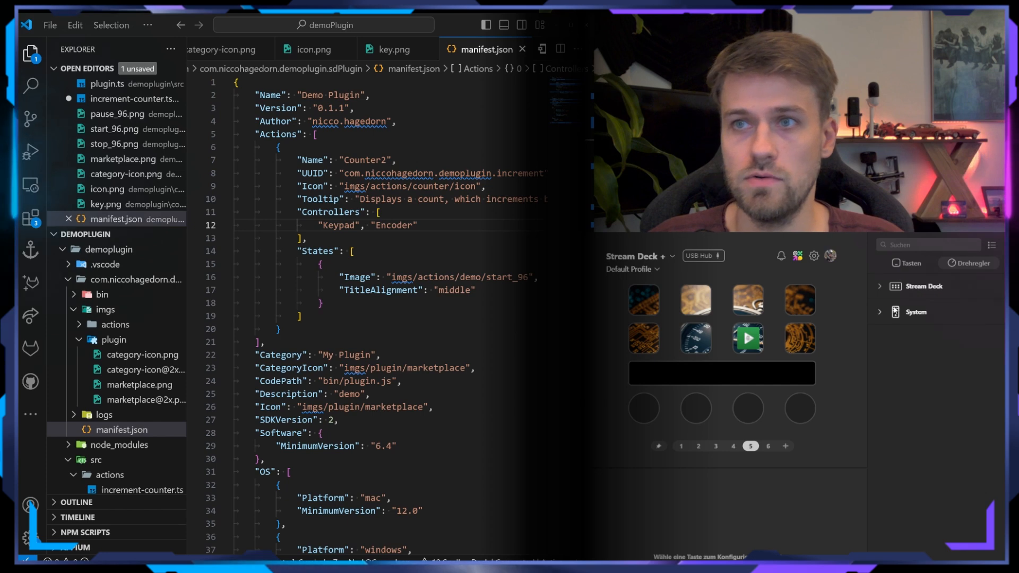
pyautogui.click(881, 337)
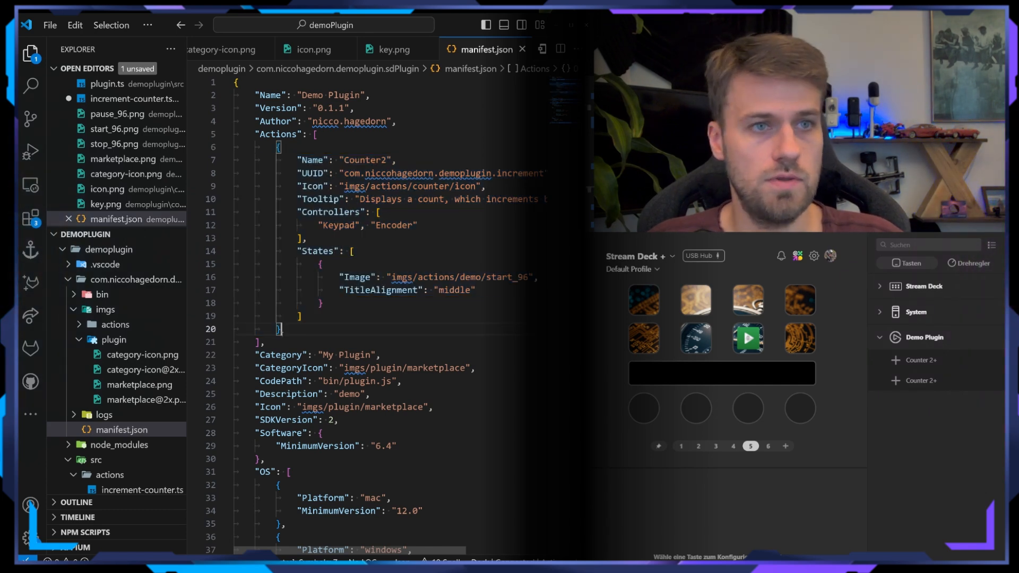
# - Paste a copy of the first action below it as "Counter 2nd" and save
pyautogui.press('ctrl+v')
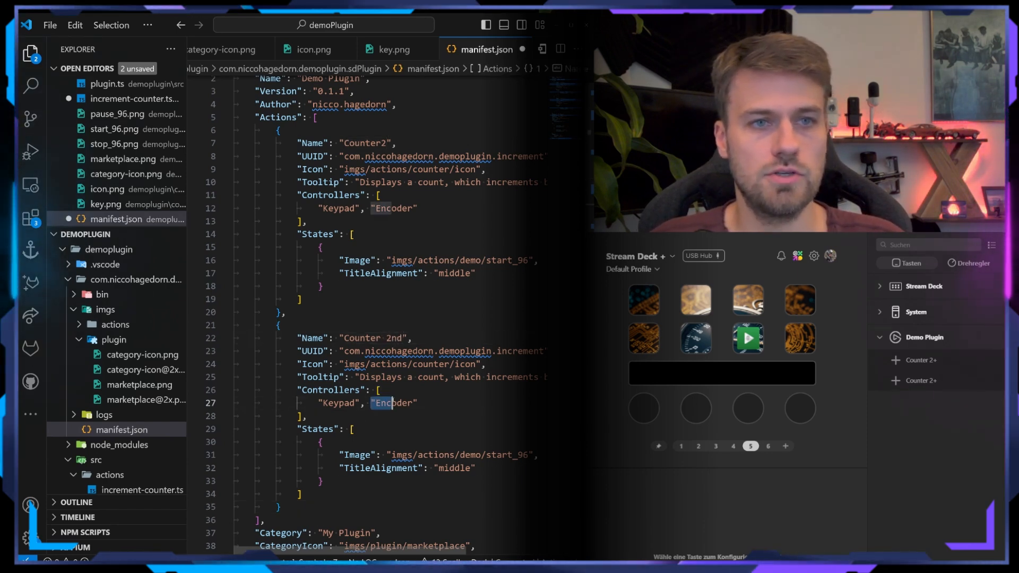
pyautogui.press('Backspace')
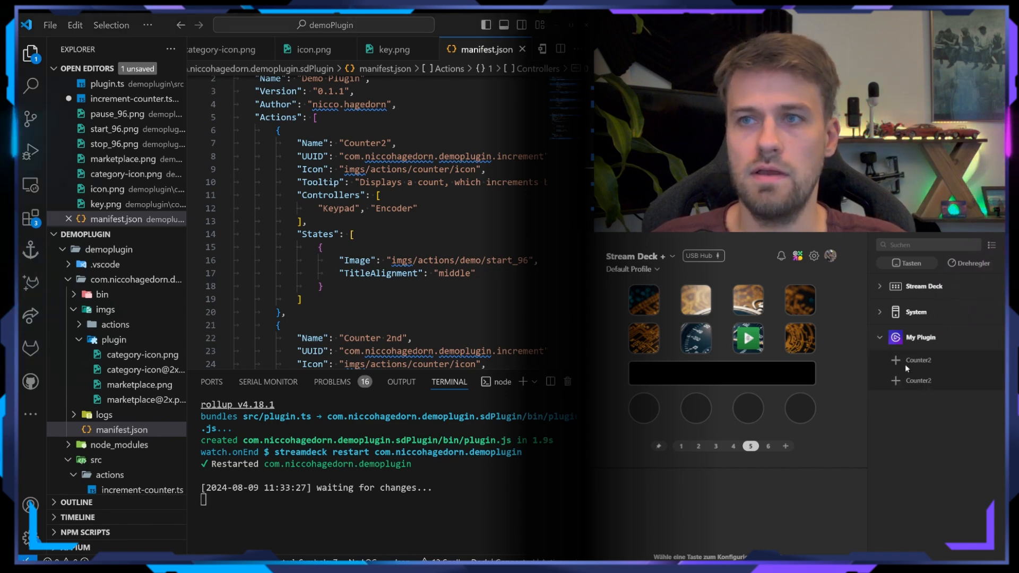
pyautogui.moveTo(920, 368)
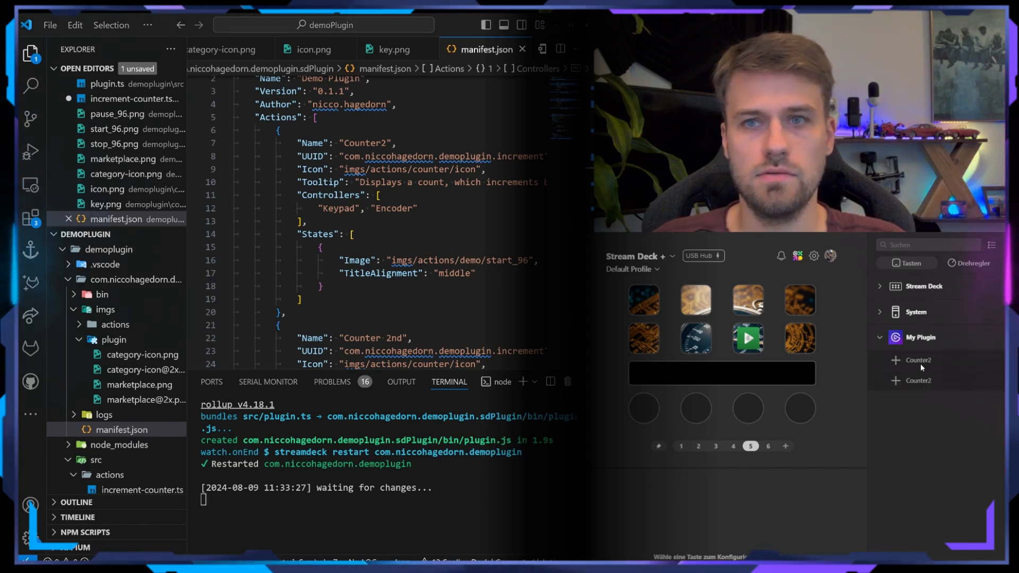
pyautogui.moveTo(919, 392)
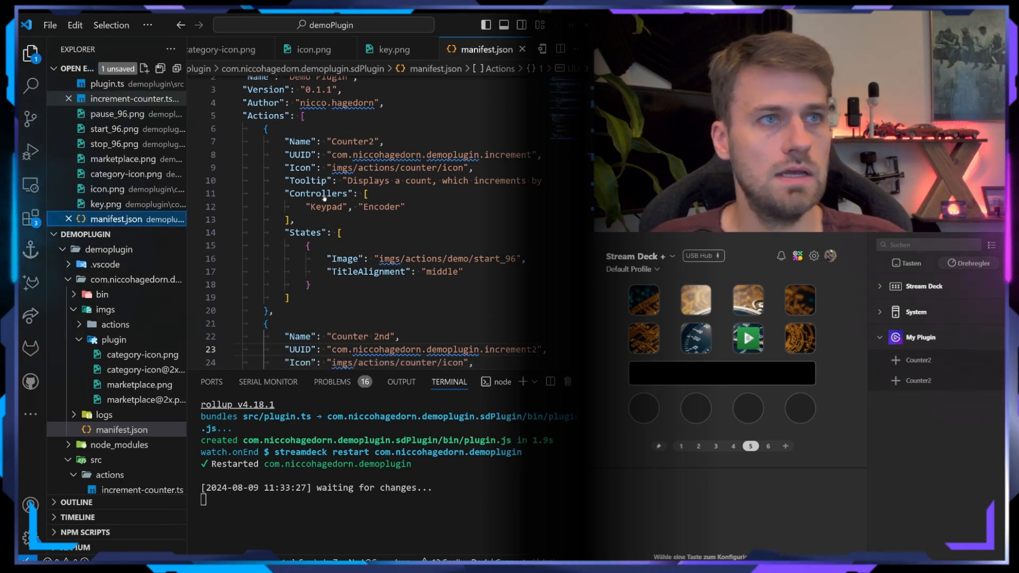
# - Switch to increment-counter.ts and back to manifest.json after the plugin restarts
pyautogui.click(133, 98)
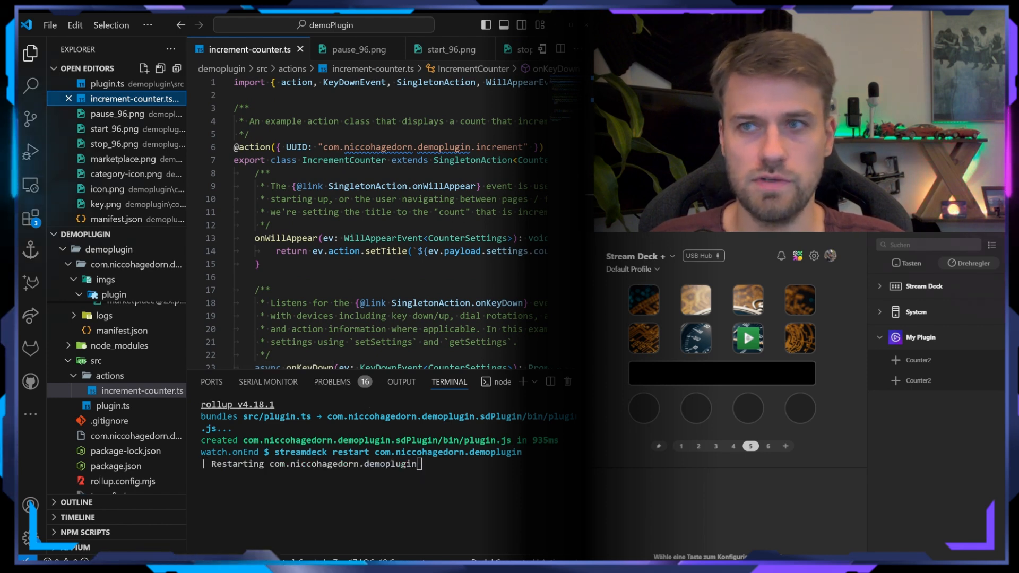
pyautogui.click(116, 331)
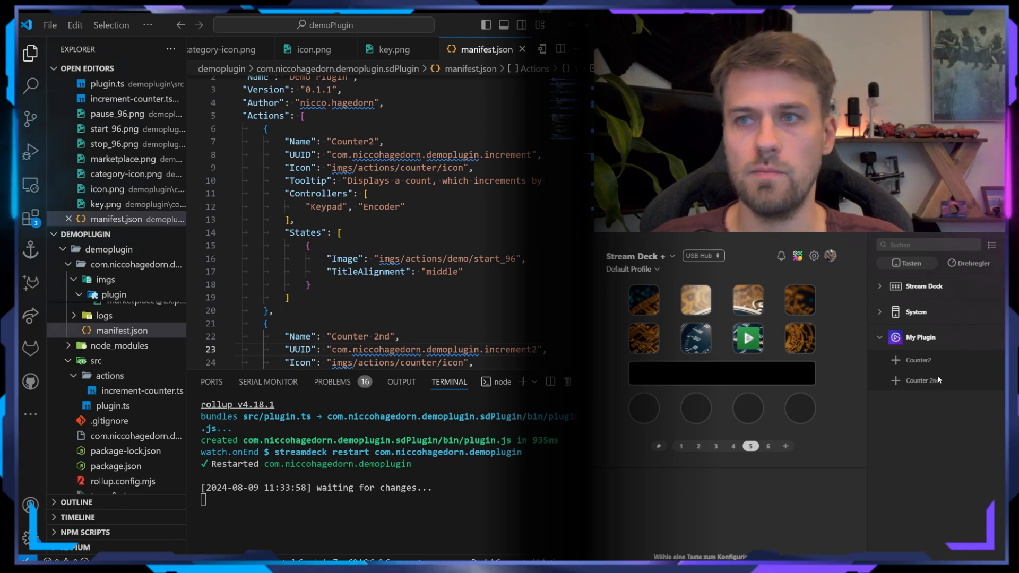
pyautogui.moveTo(918, 403)
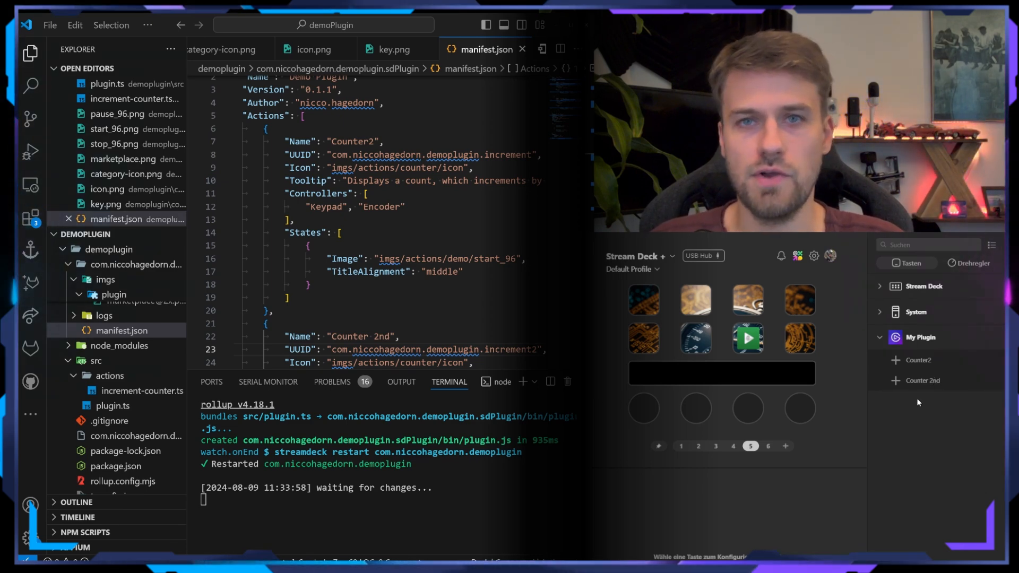